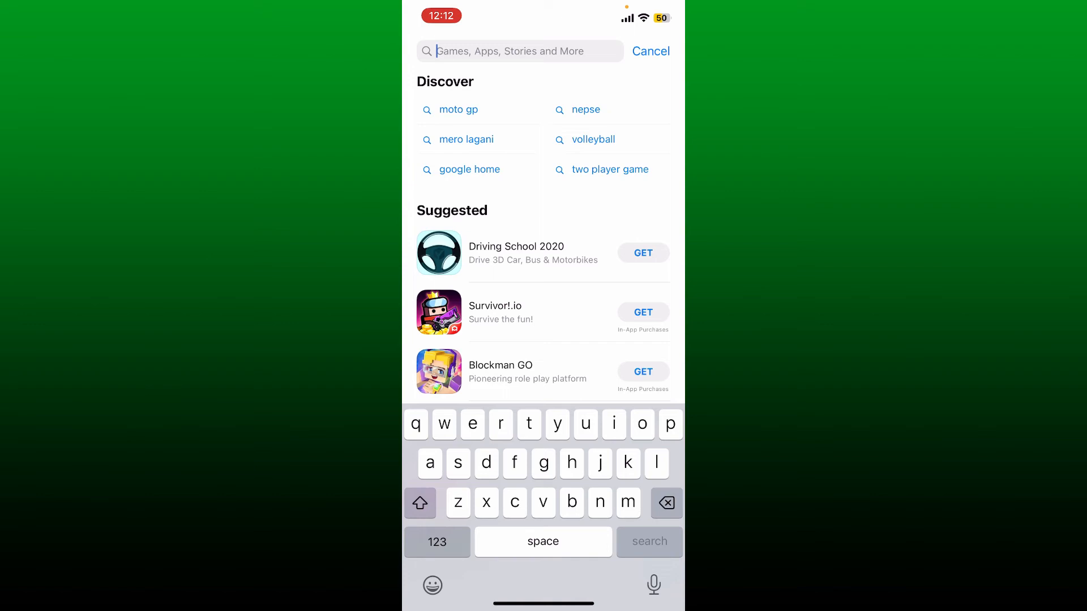
Step: Search the App Store for "my chart"
{"action": "type", "text": "my chart"}
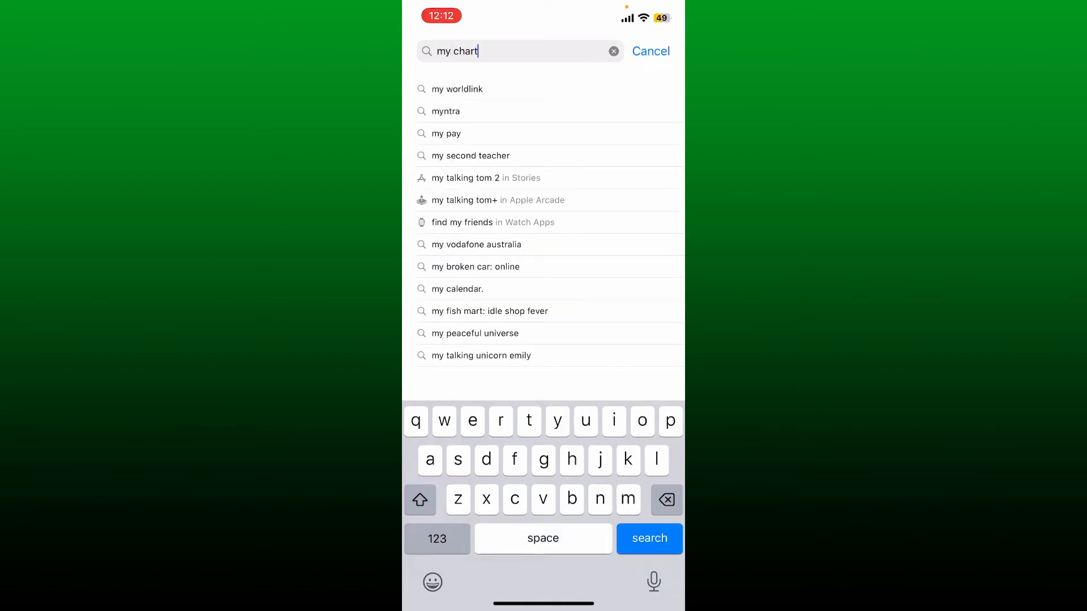
{"action": "left_click", "coordinate": [649, 539]}
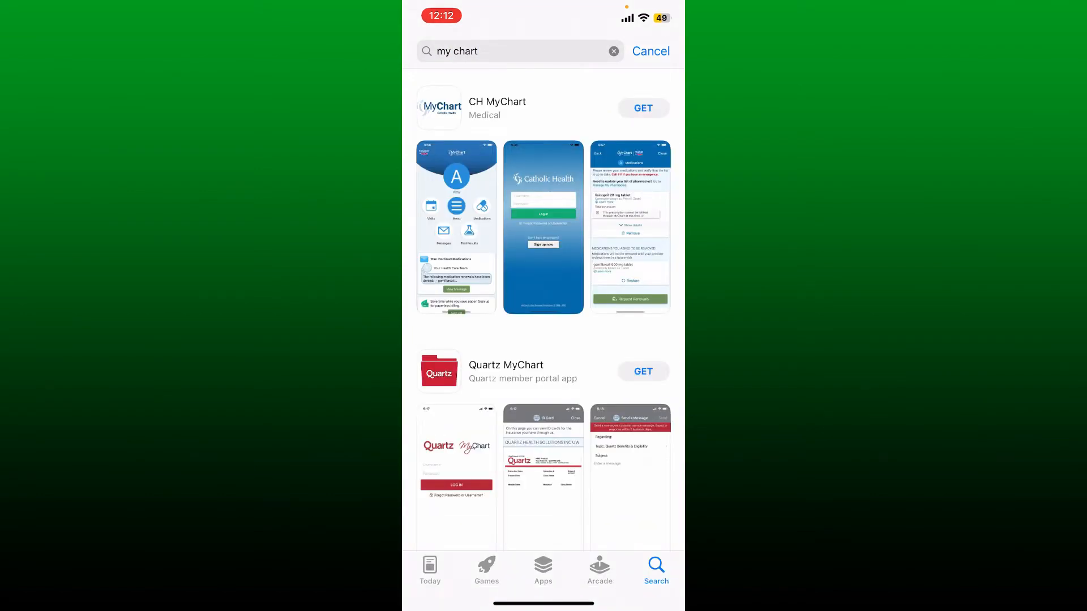
Step: Open the CH MyChart result and install it with GET
{"action": "left_click", "coordinate": [497, 107]}
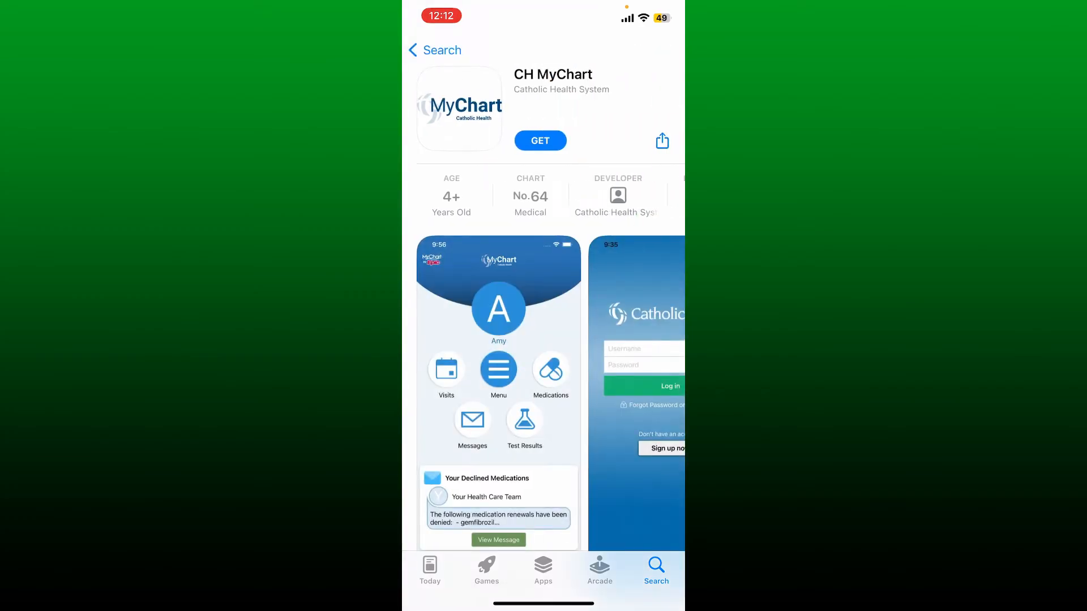
{"action": "left_click", "coordinate": [540, 141]}
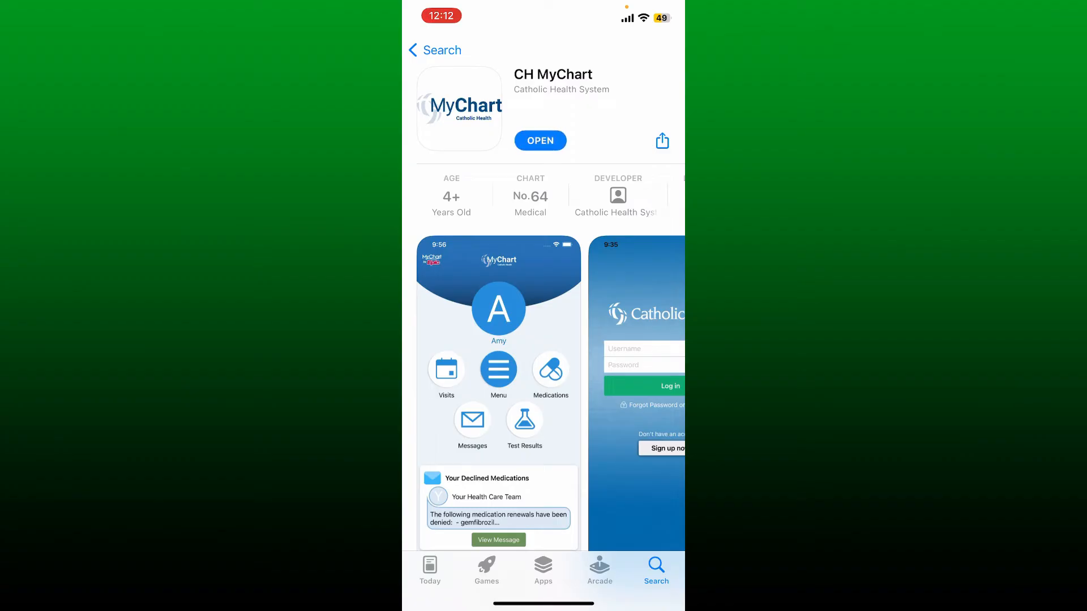
Step: Launch CH MyChart and accept its end user license agreement
{"action": "left_click", "coordinate": [540, 141]}
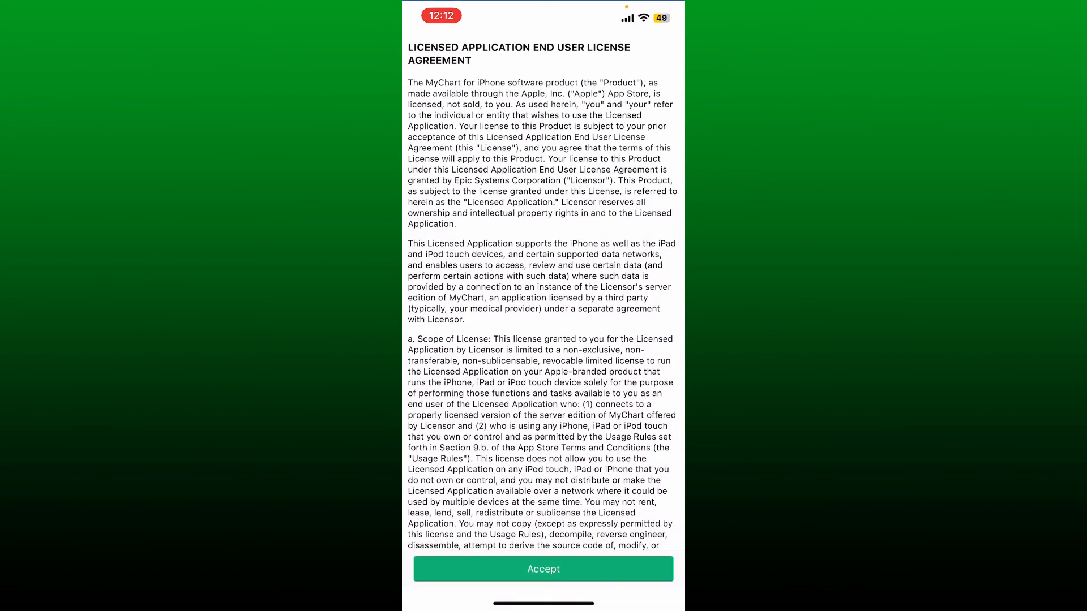
{"action": "left_click", "coordinate": [543, 569]}
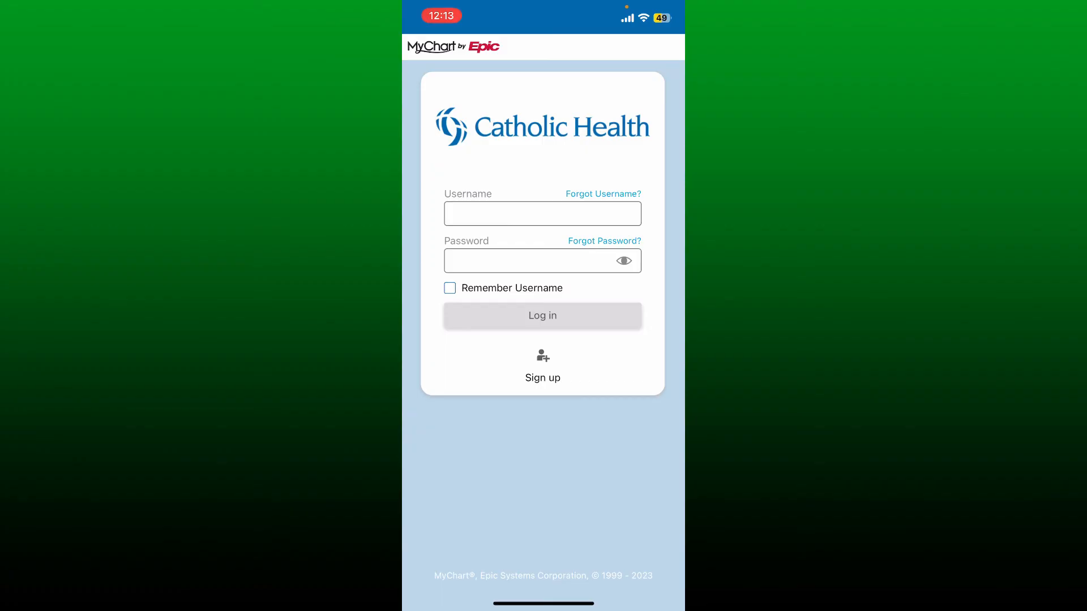
Step: Return to the Home Screen to see the CH MyChart icon
{"action": "key", "text": "home"}
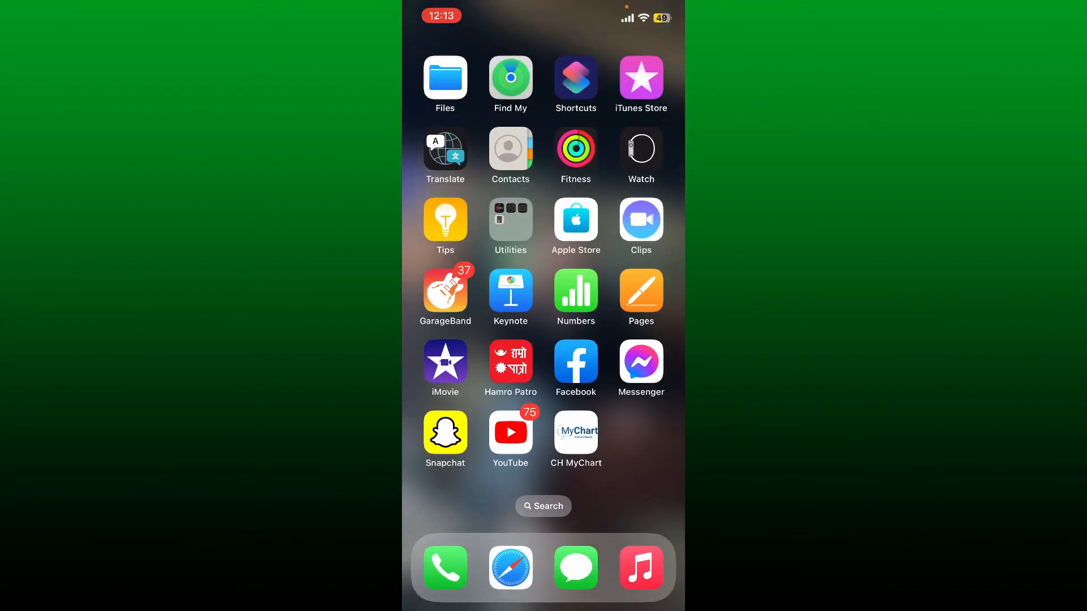